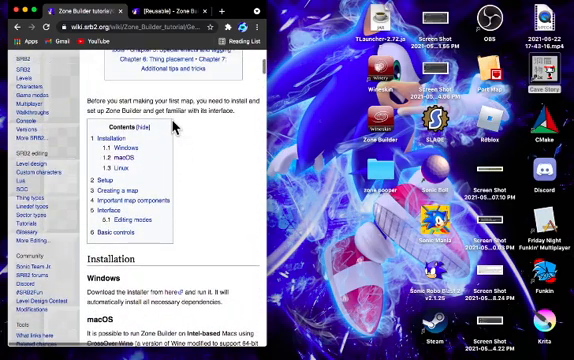
Scroll to the Installation > macOS section and select the recommended wrapper engine name
scroll("down", 3)
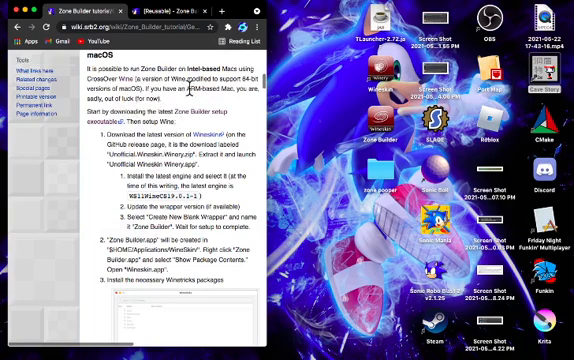
double_click(210, 88)
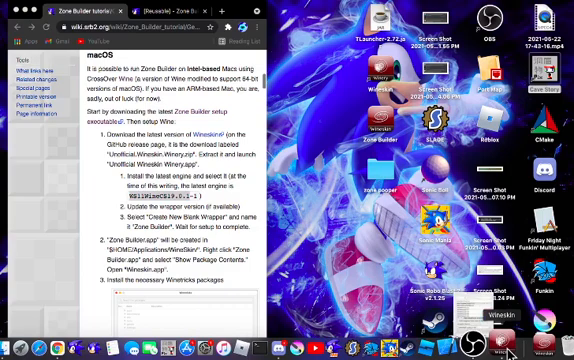
Launch the Zone Builder Wineskin wrapper from the Dock to show its main options window
left_click(484, 326)
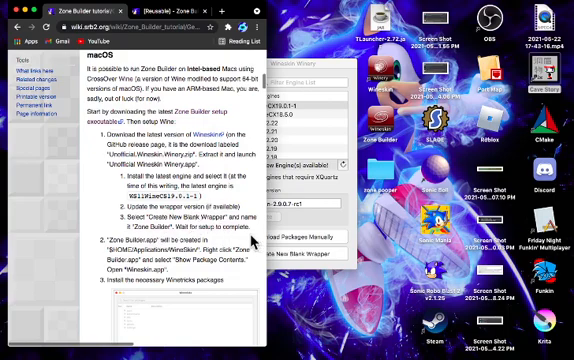
mouse_move(256, 236)
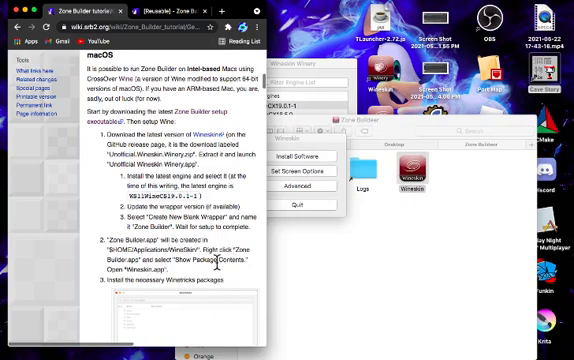
Scroll the wiki down to the 'Install the necessary Winetricks packages' step
scroll("down", 3)
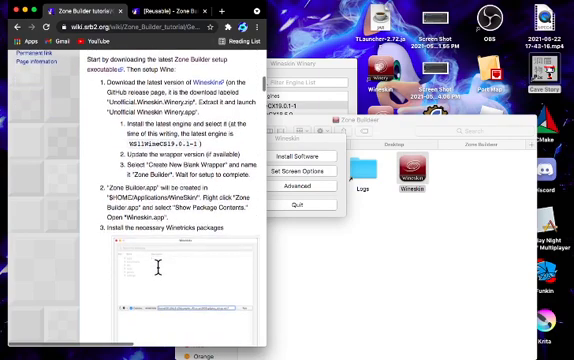
scroll("down", 3)
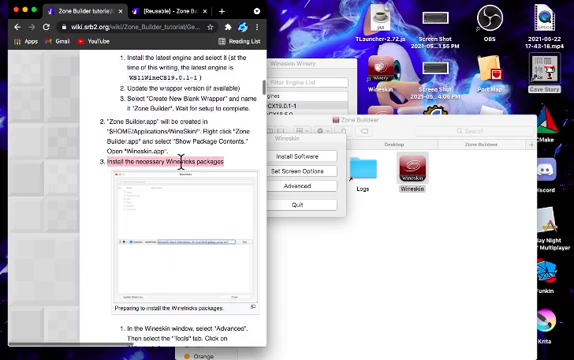
scroll("down", 3)
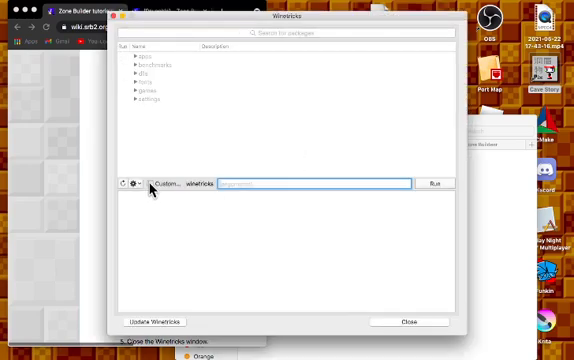
Run custom Winetricks packages dotnet35 d3dx9 d3dcompiler_43 vcrun2008 gdiplus_winxp win7 and confirm with Yes
left_click(124, 184)
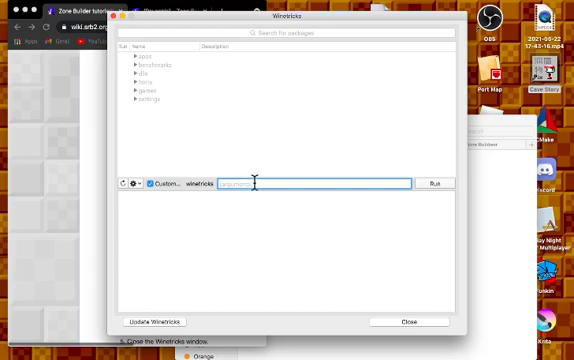
type("dotnet35 d3dx9 d3dcompiler_43 vcrun2008 gdiplus_winxp win7")
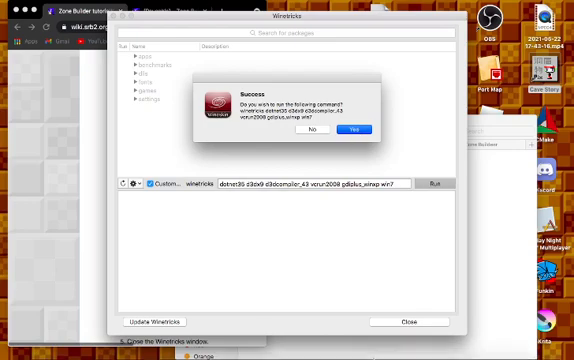
left_click(356, 128)
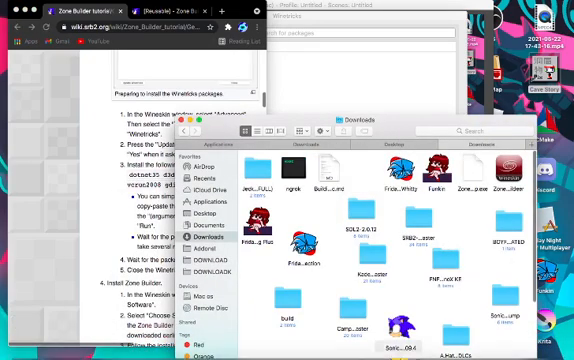
Start the downloaded Zone Builder setup executable with the Wineskin wrapper from Downloads
right_click(548, 344)
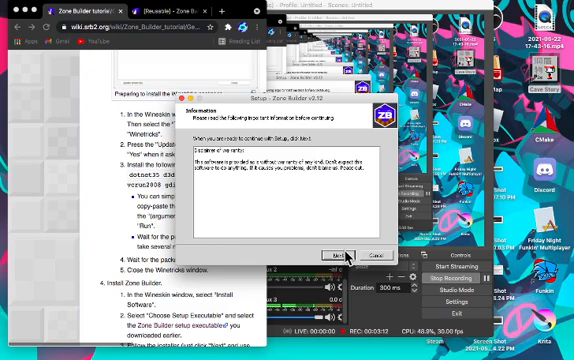
Install Zone Builder keeping the default destination and additional tasks through the wizard
left_click(336, 252)
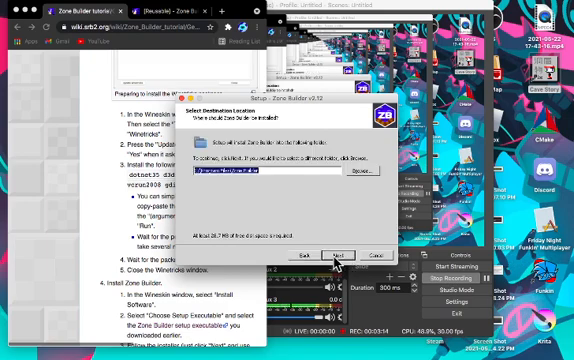
left_click(336, 252)
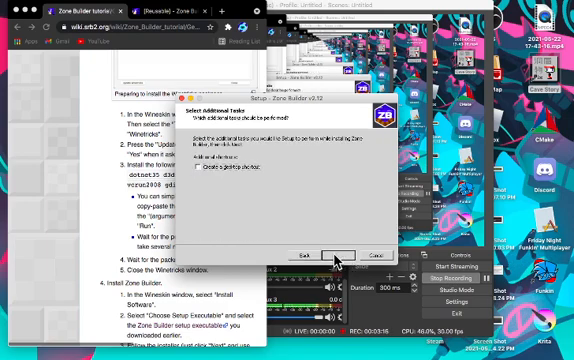
left_click(330, 252)
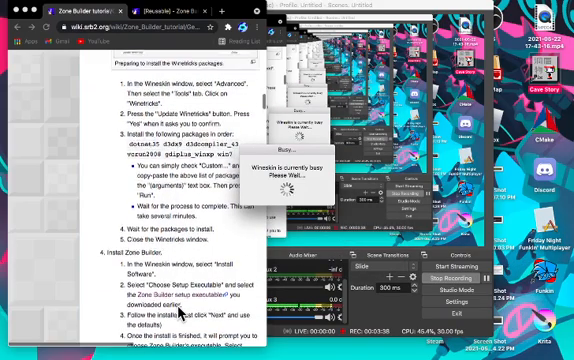
scroll("down", 3)
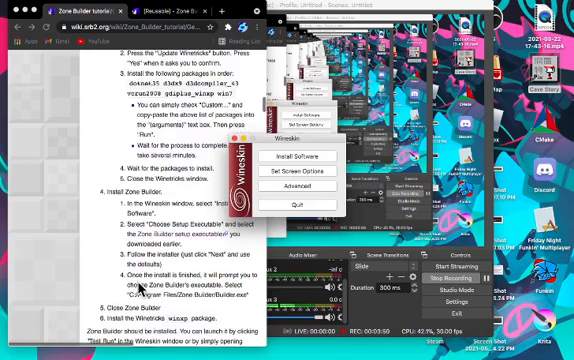
Run the winxp winetrick from the Winetricks window and confirm with Yes
left_click(300, 184)
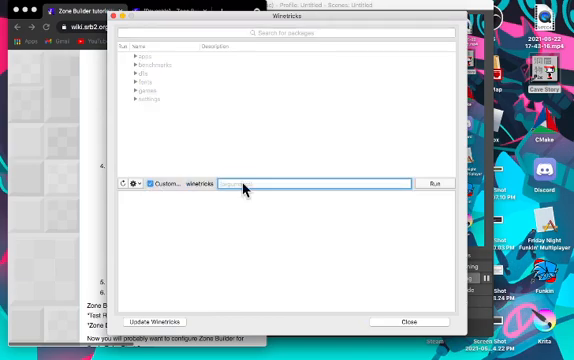
type("winxp")
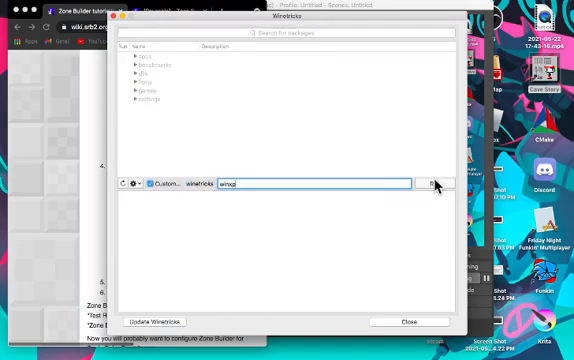
left_click(428, 184)
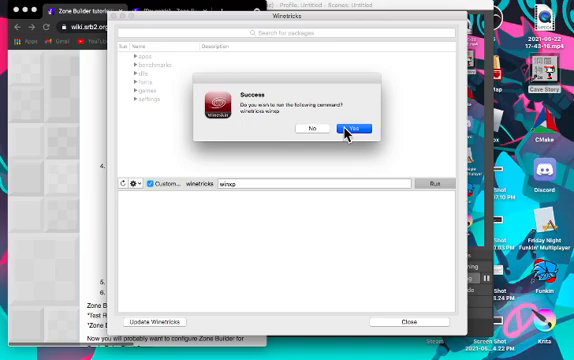
mouse_move(336, 136)
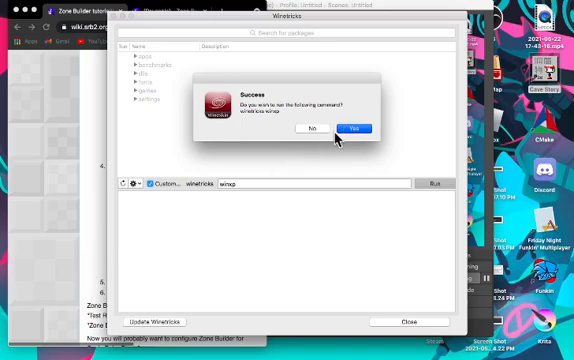
left_click(354, 128)
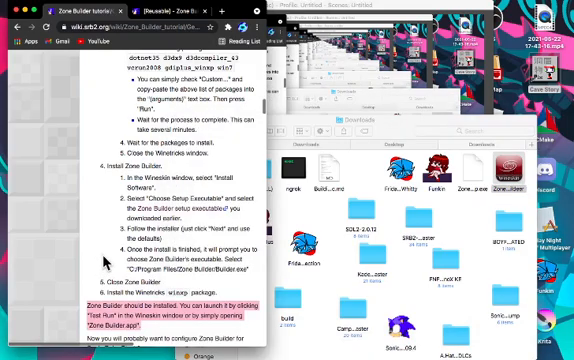
Scroll the guide further, then start the Zone Builder editor to its splash screen
scroll("down", 3)
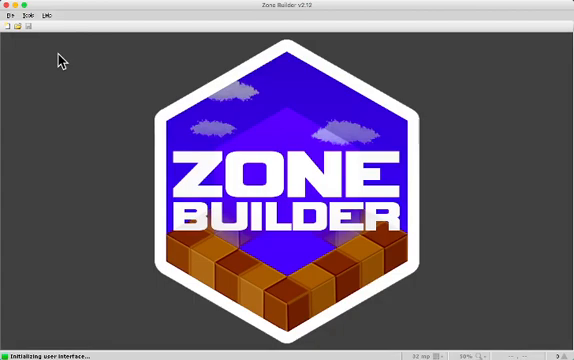
mouse_move(500, 206)
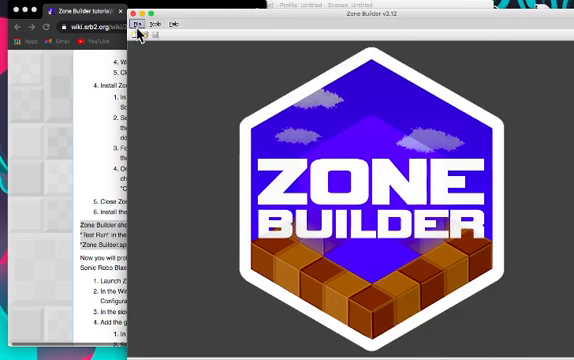
Add the game's PK3 data file as a resource to the SRB2 game configuration via Tools > Game Configurations
left_click(158, 22)
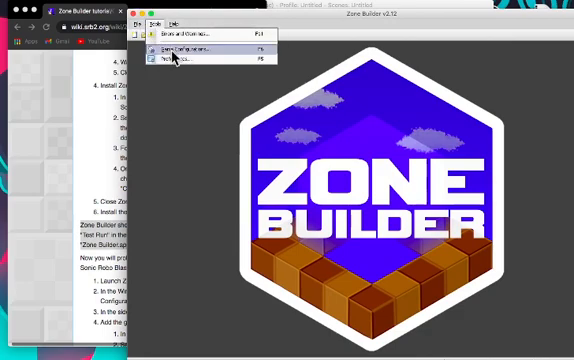
left_click(190, 48)
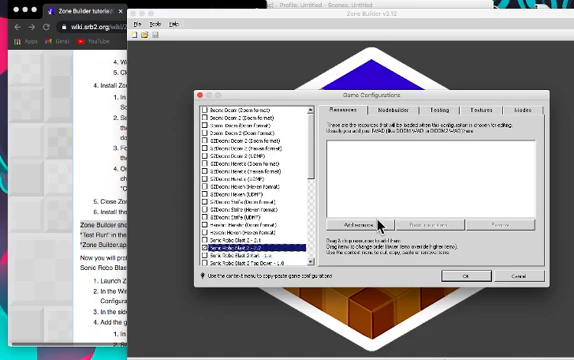
left_click(348, 224)
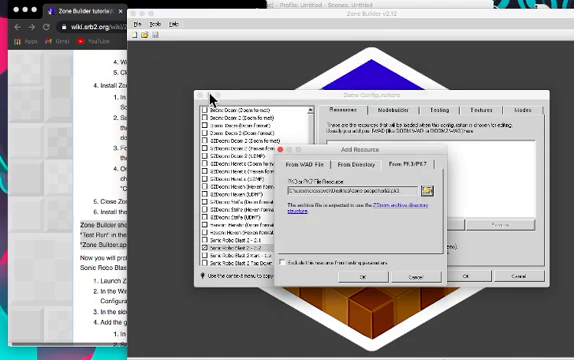
left_click(288, 264)
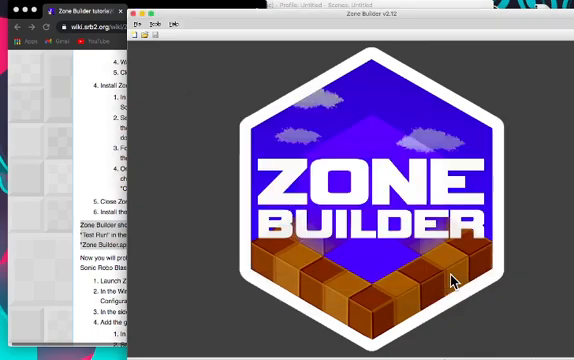
mouse_move(90, 216)
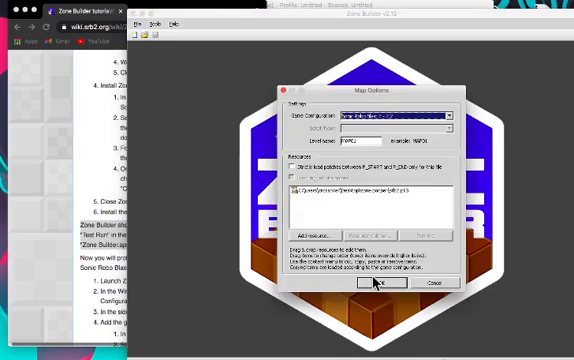
Create a new map with the SRB2 configuration and default level name, opening the empty grid
left_click(384, 284)
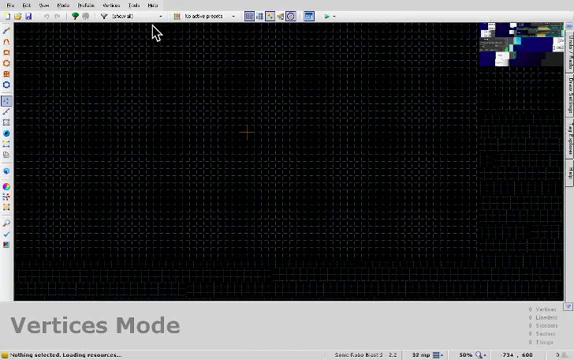
mouse_move(174, 124)
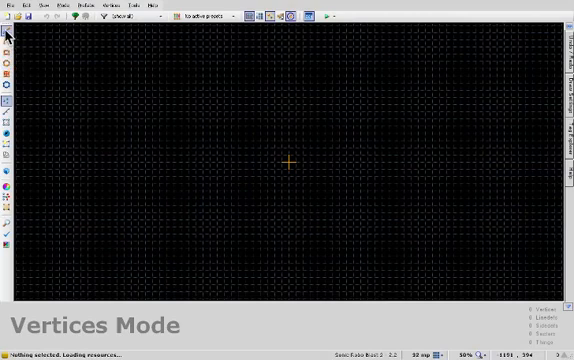
mouse_move(258, 126)
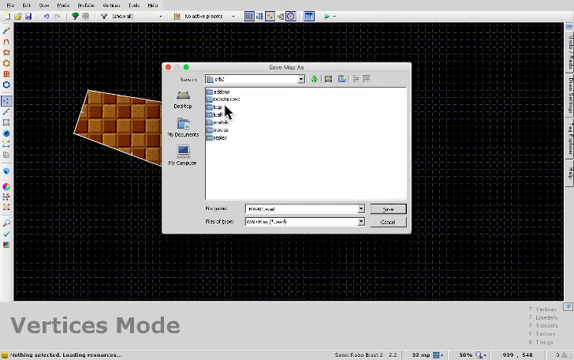
Save the new map to a file via Save Map As
left_click(222, 100)
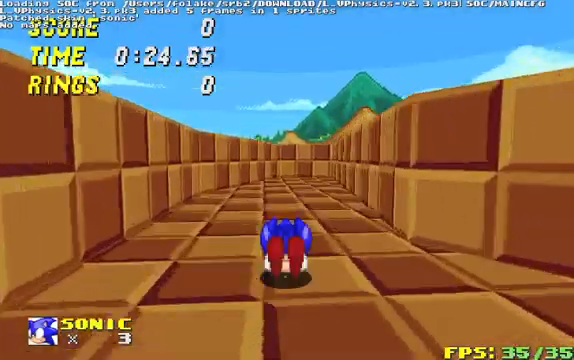
Run Sonic forward through the newly made level's corridor
key("Up")
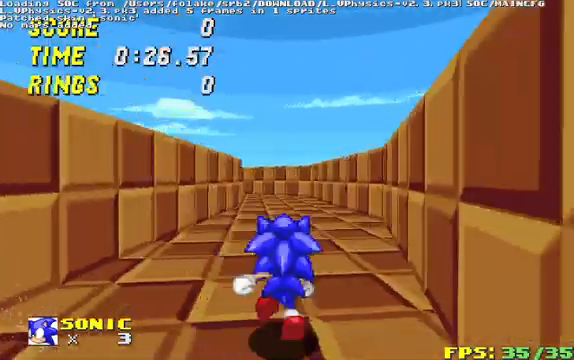